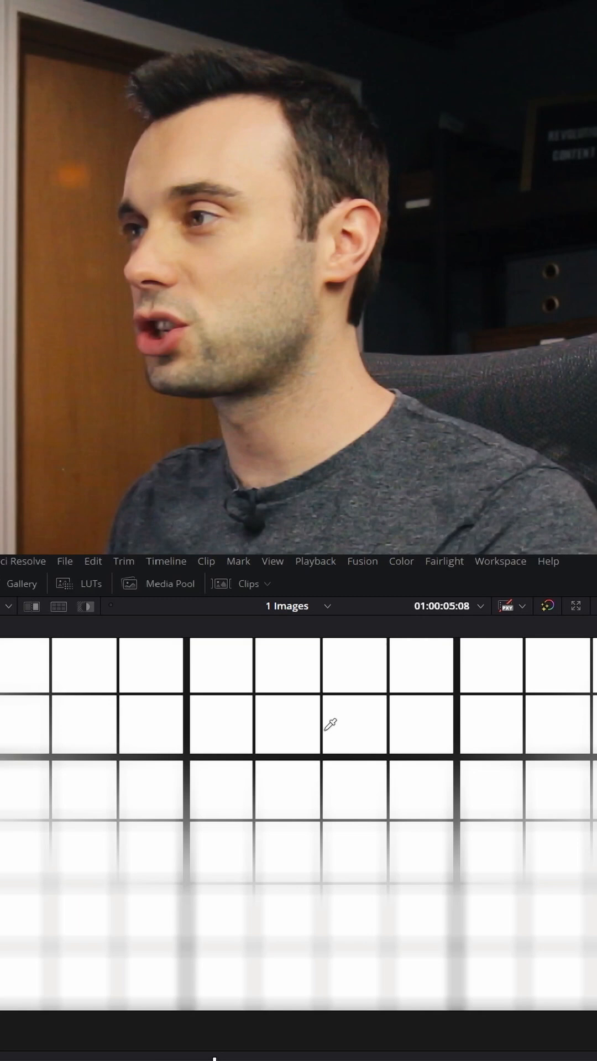
mouse_move(329, 922)
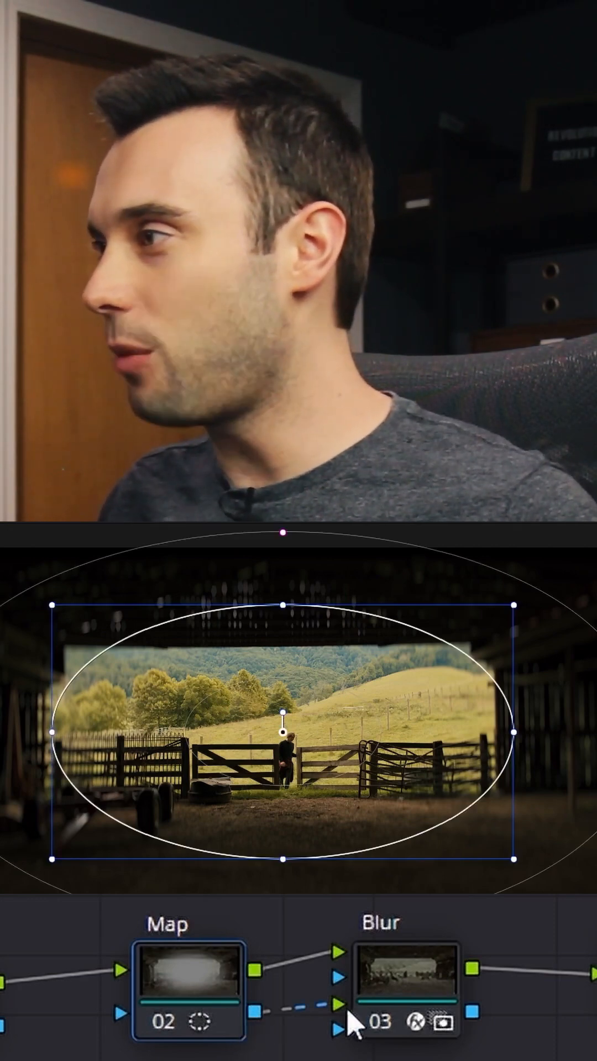
Select the Blur node to show its Tilt-Shift Blur settings (Lens Blur, strength 4).
left_click(403, 984)
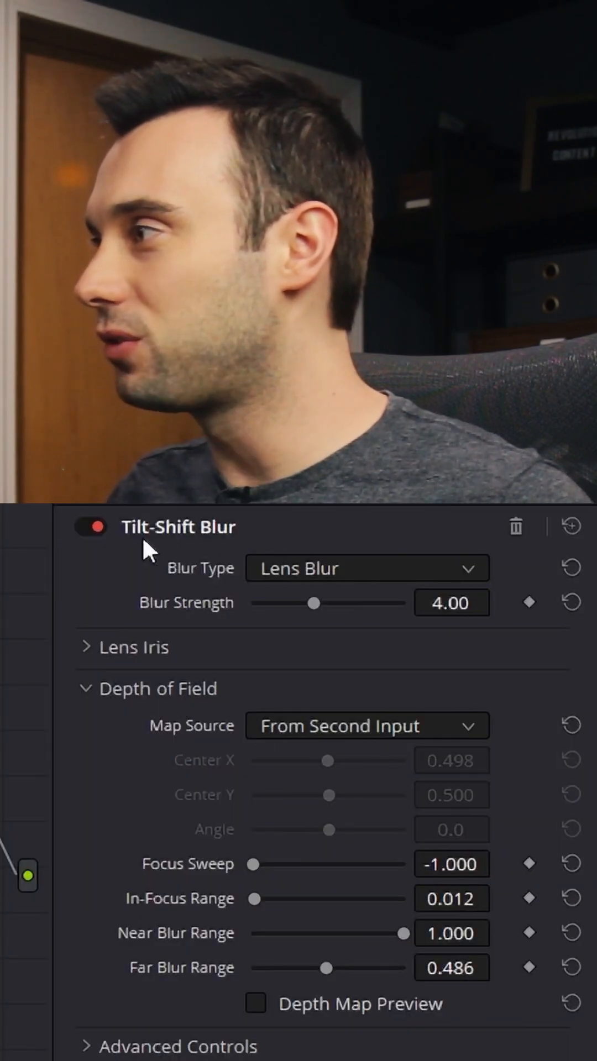
List the depth-map source options, with From Second Input still selected.
left_click(365, 725)
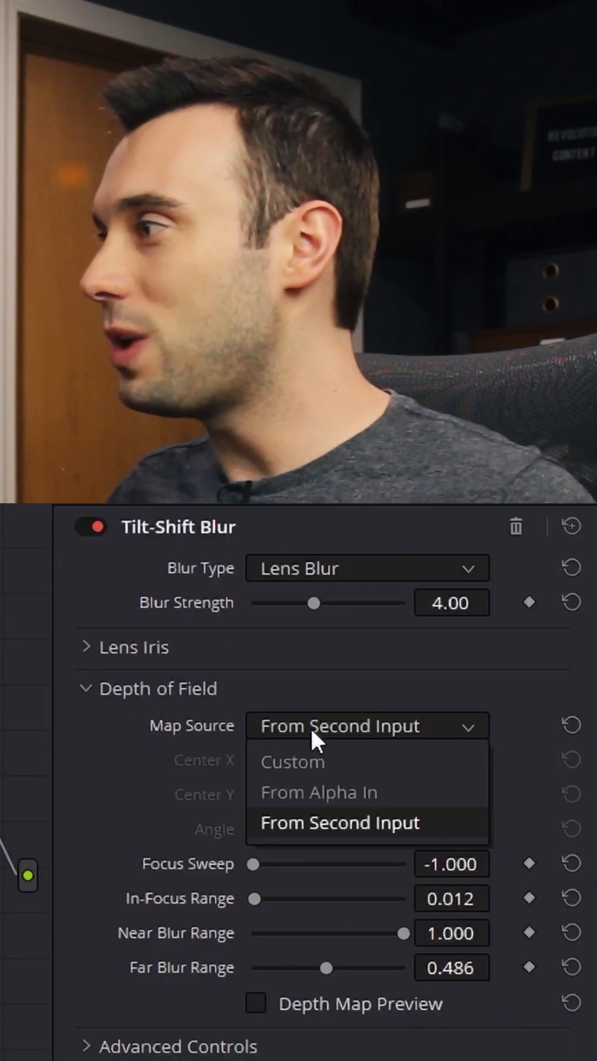
mouse_move(352, 832)
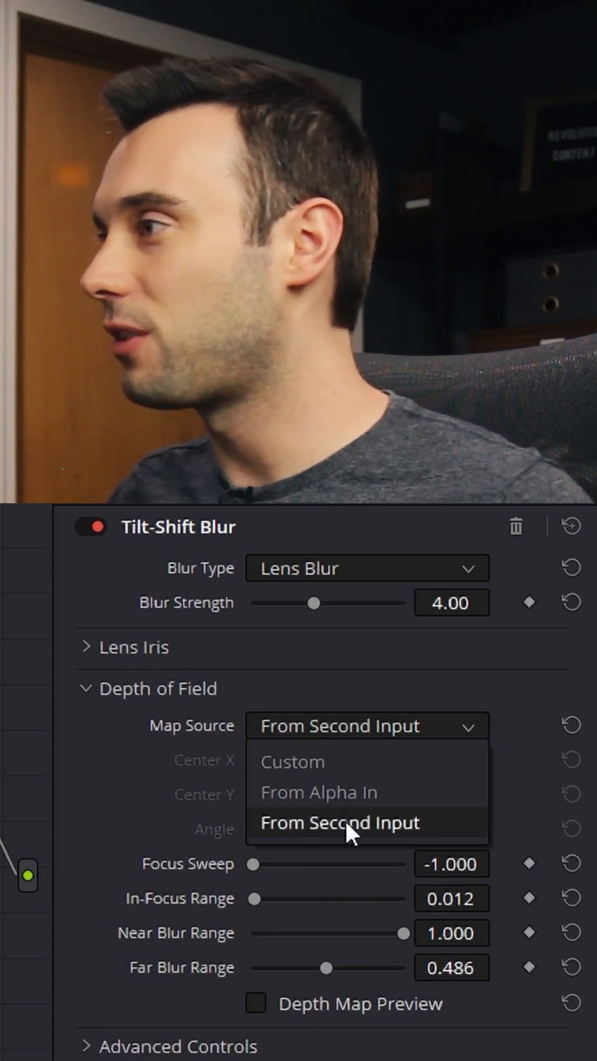